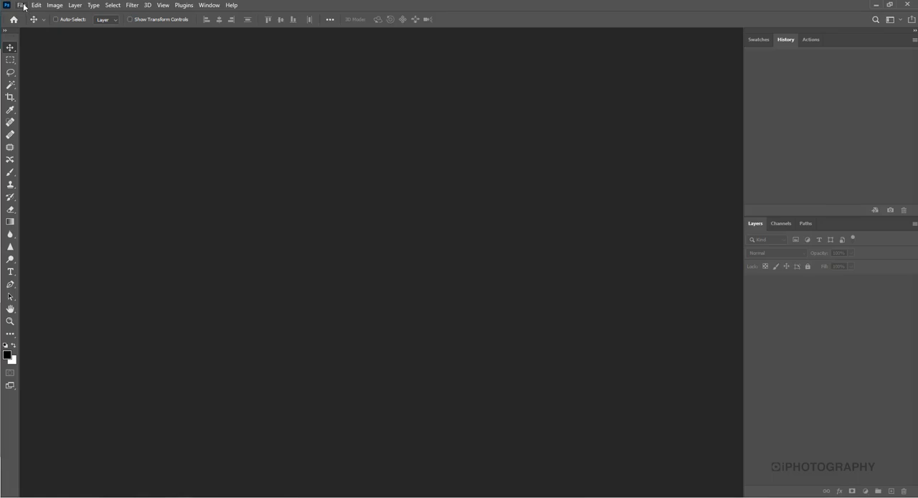
# Start a new white-background portrait document from the File menu
pyautogui.click(38, 5)
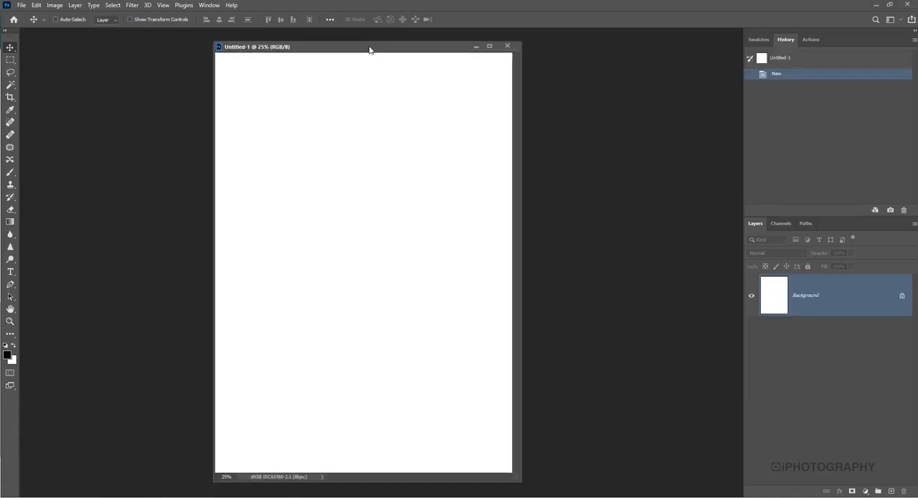
pyautogui.moveTo(88, 43)
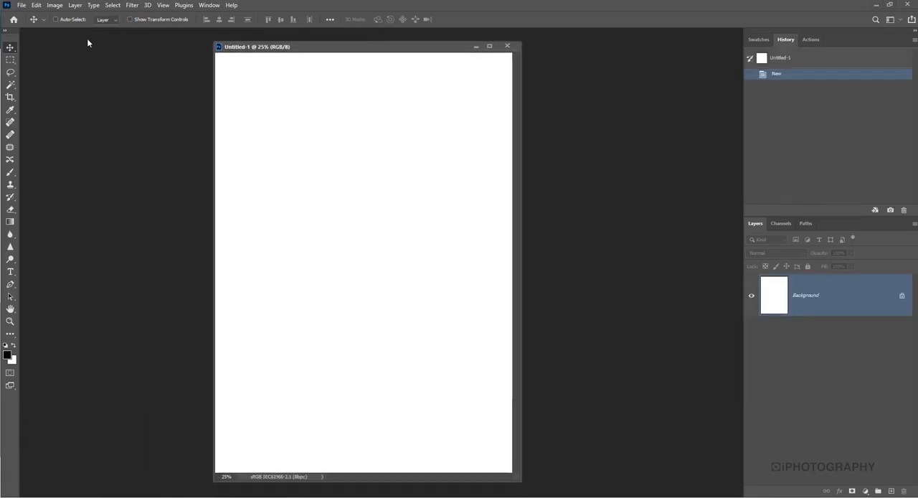
# Rotate the canvas 90° clockwise into landscape and enlarge the document window to fit
pyautogui.click(66, 5)
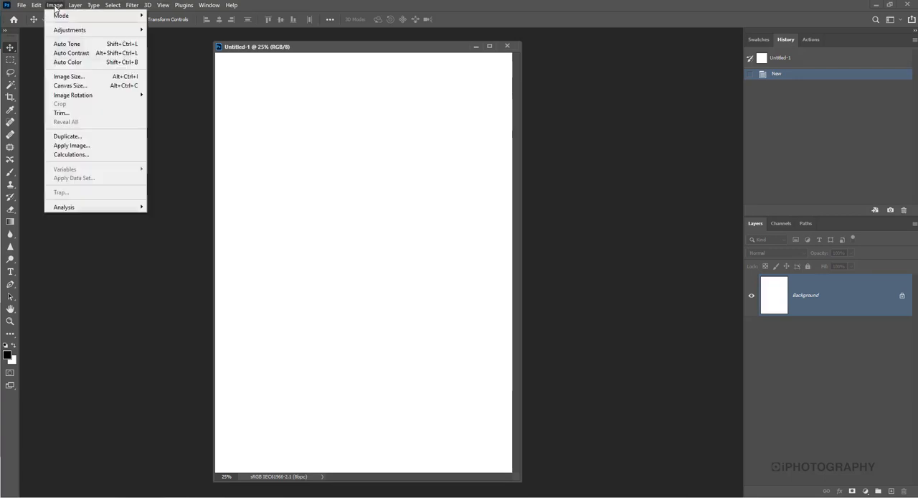
pyautogui.moveTo(75, 95)
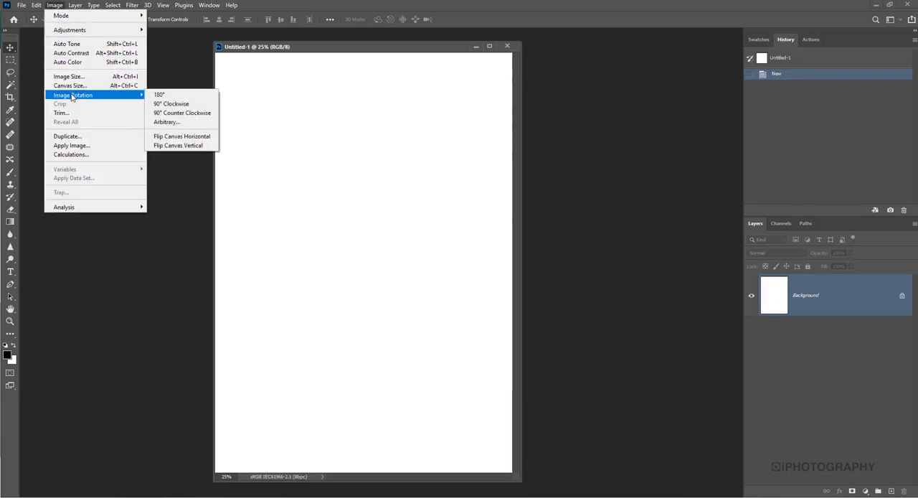
pyautogui.click(162, 94)
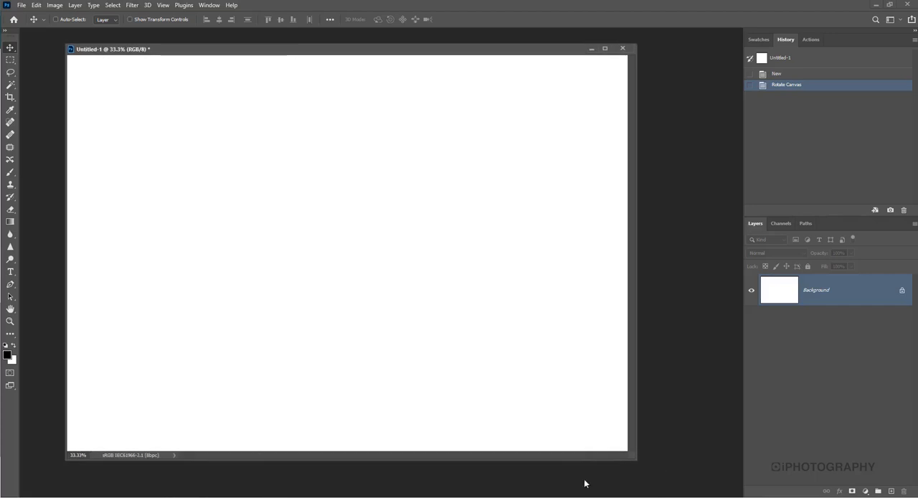
pyautogui.moveTo(633, 459); pyautogui.dragTo(678, 472)
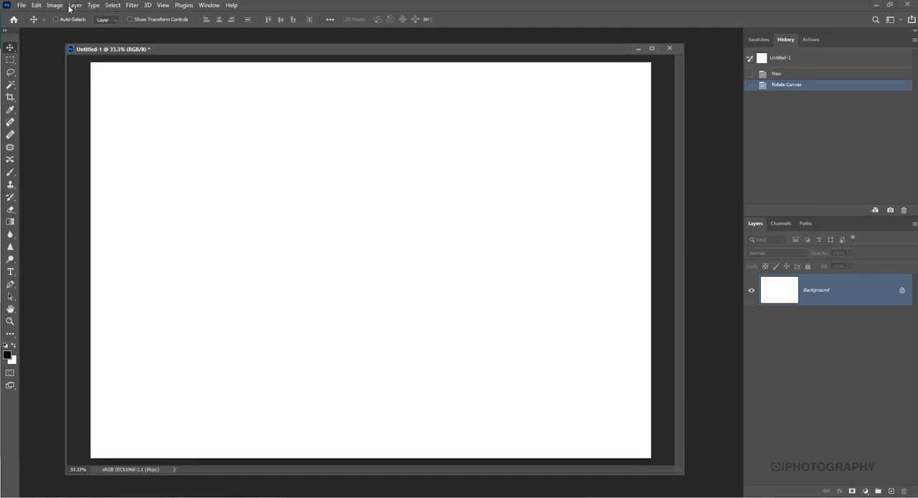
# Add a new empty layer named 'Text' via Layer > New > Layer
pyautogui.click(76, 4)
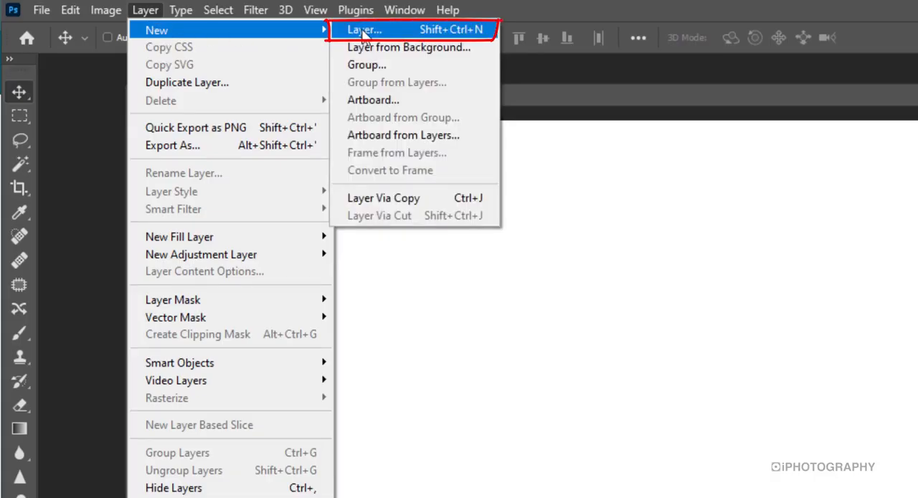
pyautogui.click(373, 30)
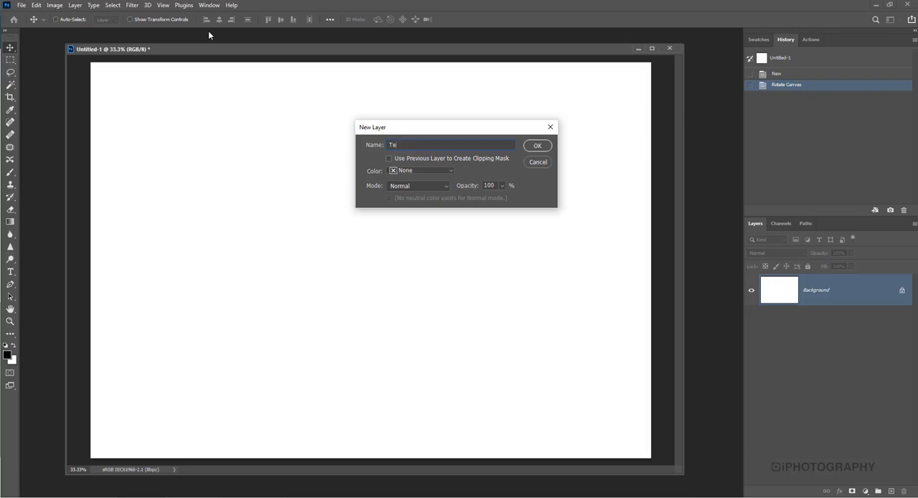
pyautogui.click(537, 145)
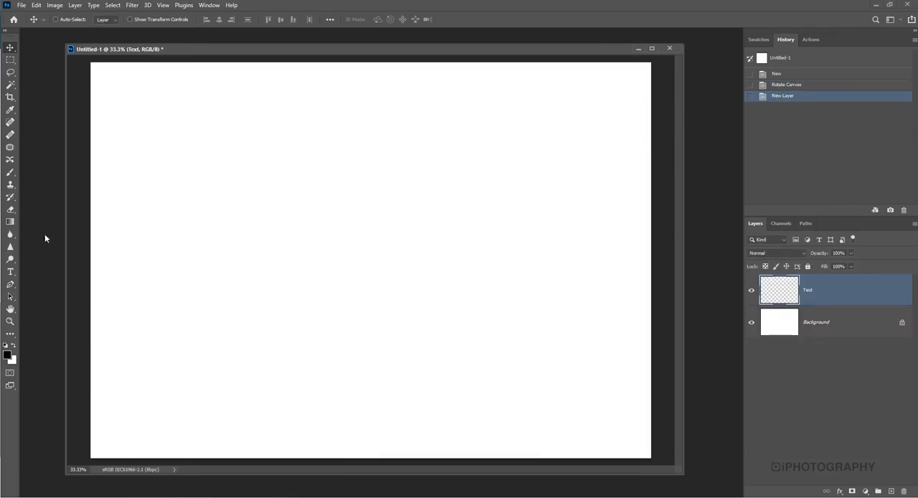
pyautogui.moveTo(18, 273)
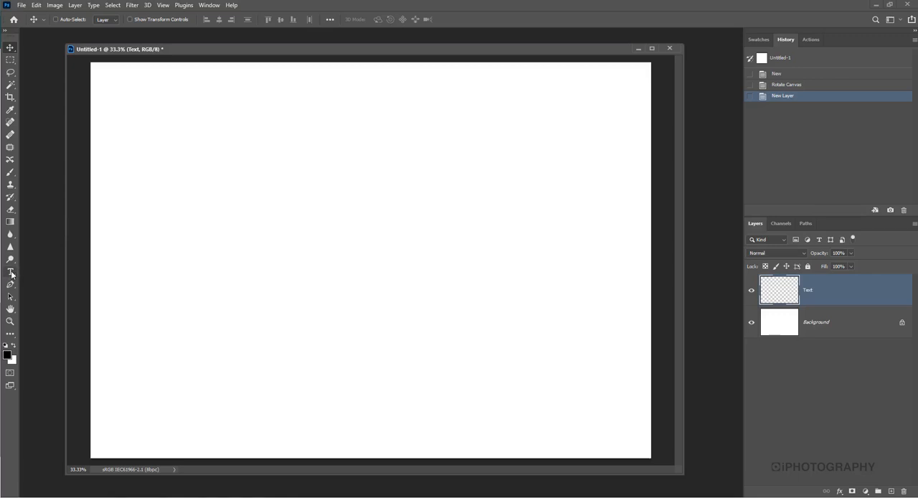
# Draw a paragraph text box, keep the text colour black, and type VINTAGE
pyautogui.moveTo(123, 111); pyautogui.dragTo(264, 203)
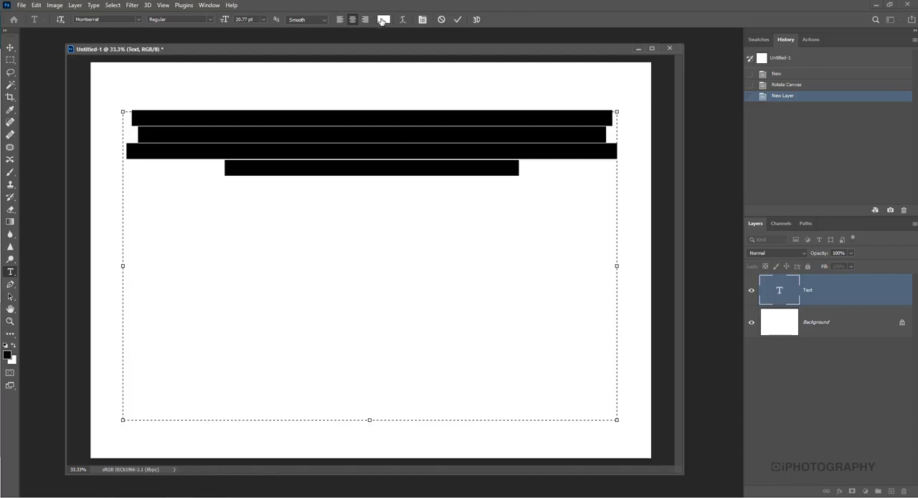
pyautogui.click(382, 20)
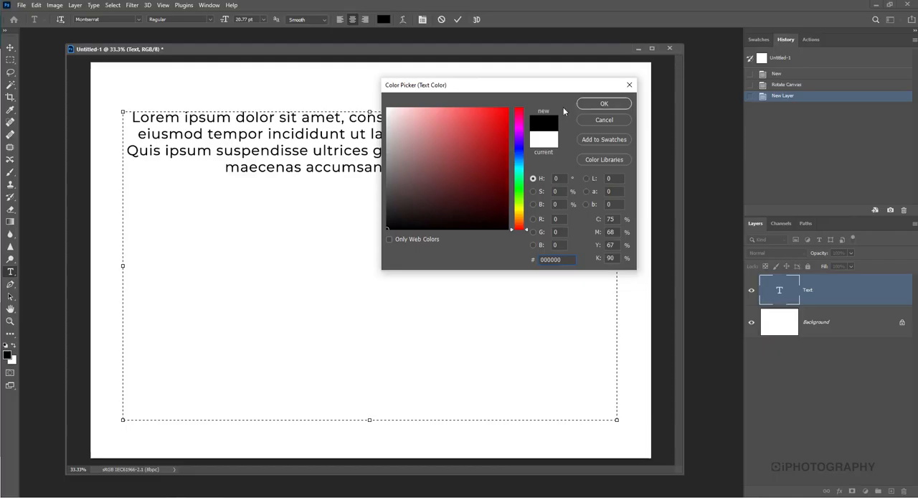
pyautogui.click(603, 103)
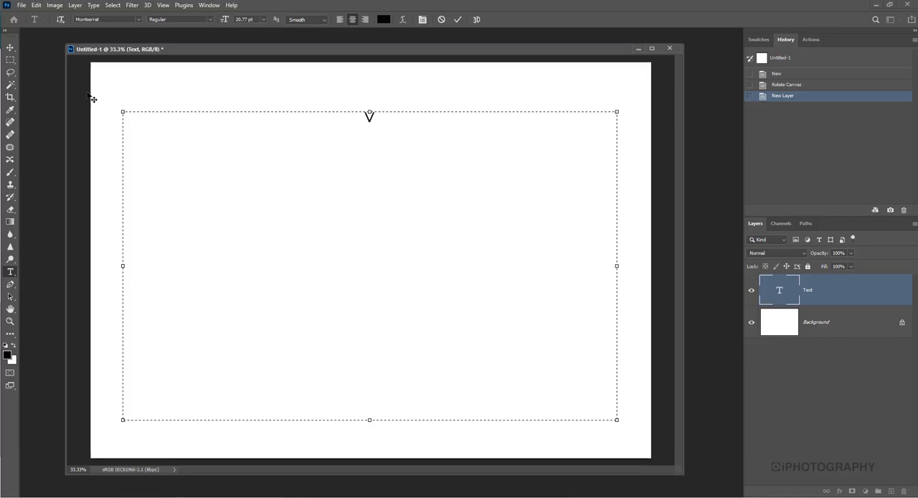
pyautogui.write('VINTAGE')
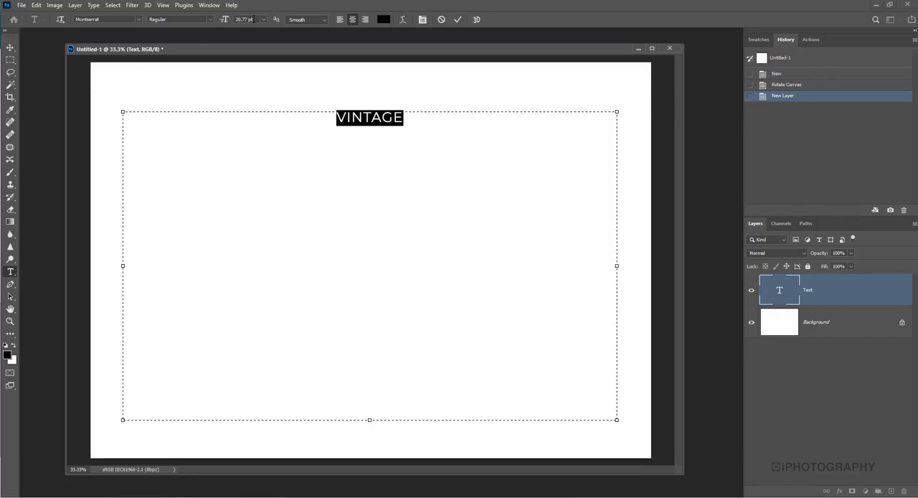
# Raise VINTAGE's font size and switch it to a heavy bold typeface
pyautogui.click(244, 19)
pyautogui.write('96')
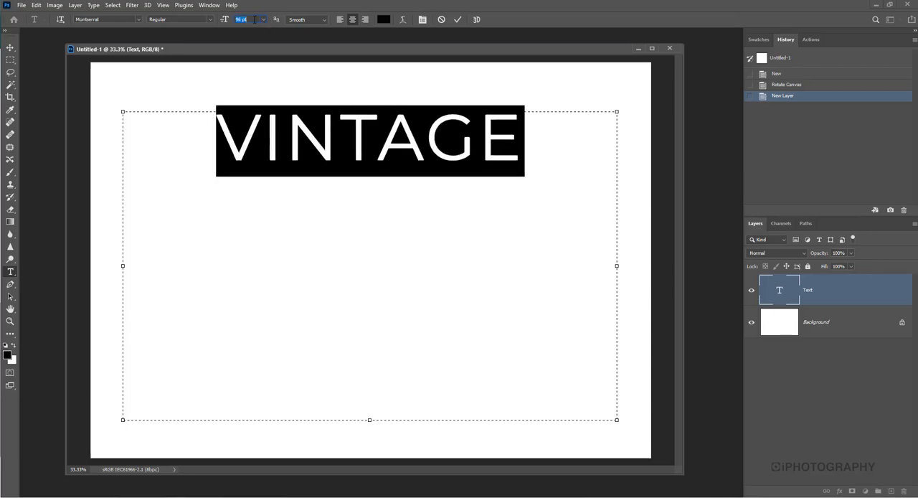
pyautogui.click(262, 19)
pyautogui.write('137')
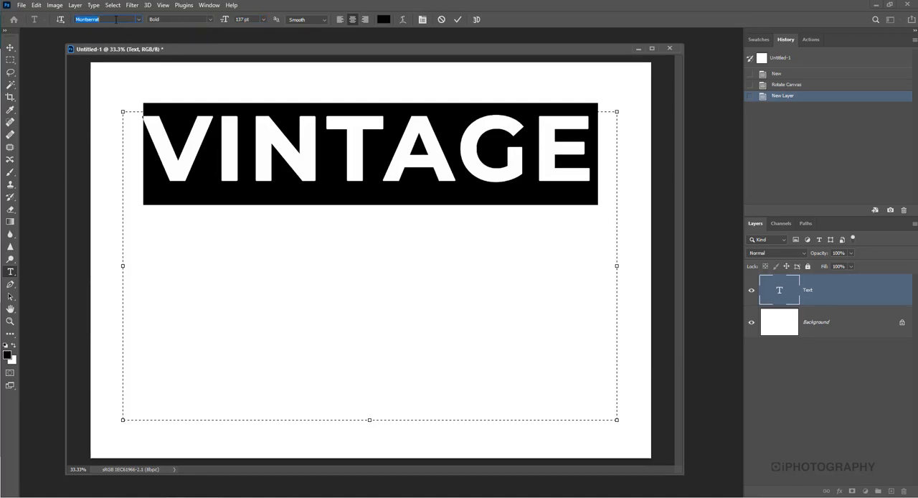
pyautogui.click(97, 20)
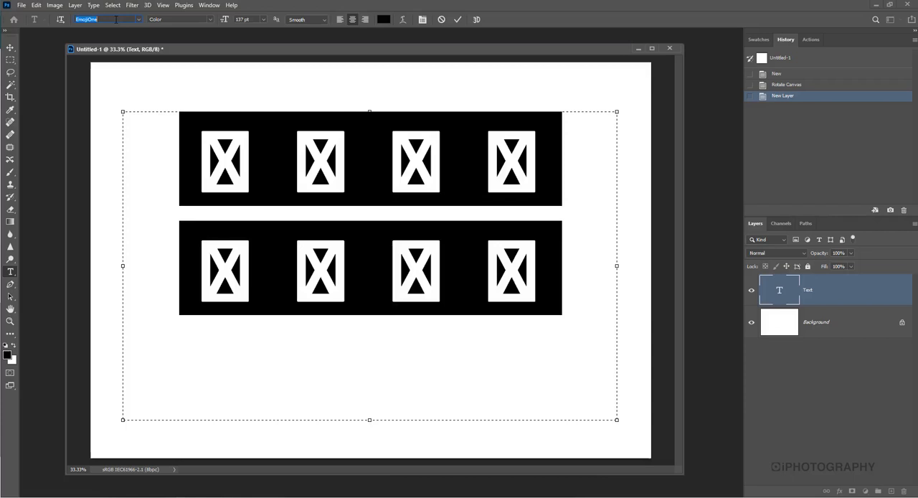
pyautogui.click(93, 21)
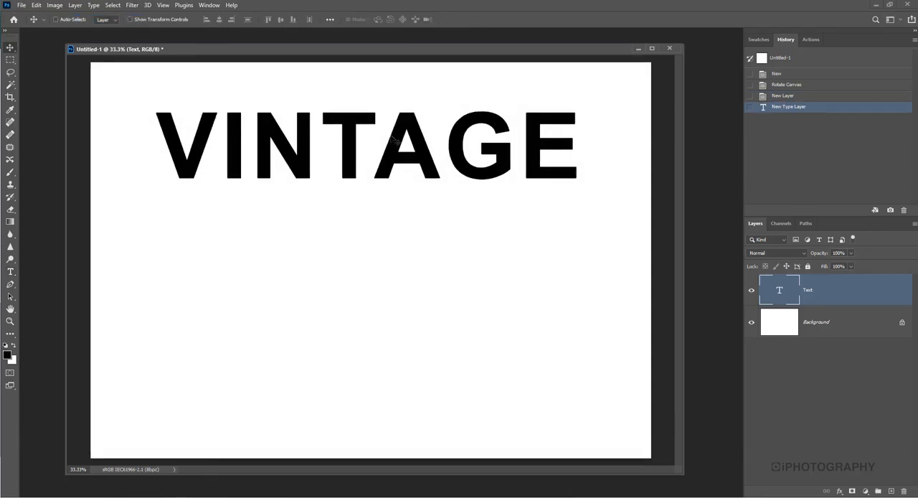
# Move VINTAGE to the canvas centre and rasterize the Text type layer
pyautogui.moveTo(394, 144); pyautogui.dragTo(392, 227)
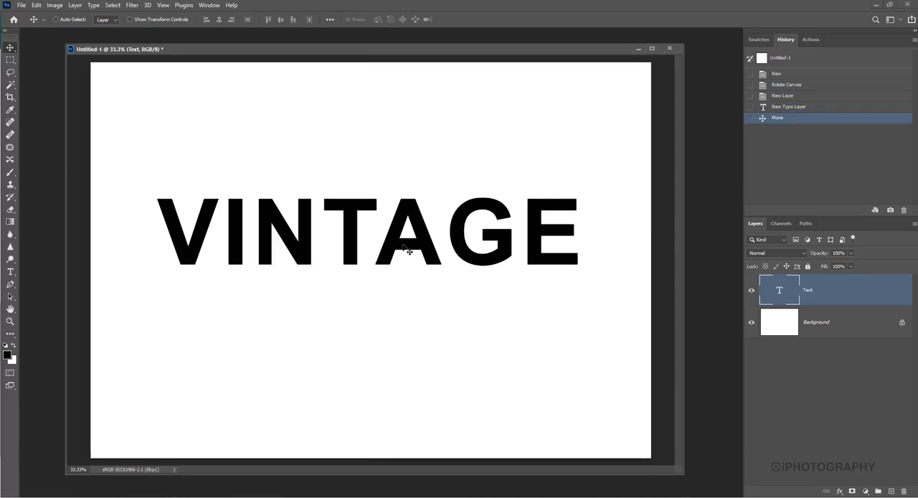
pyautogui.moveTo(451, 241)
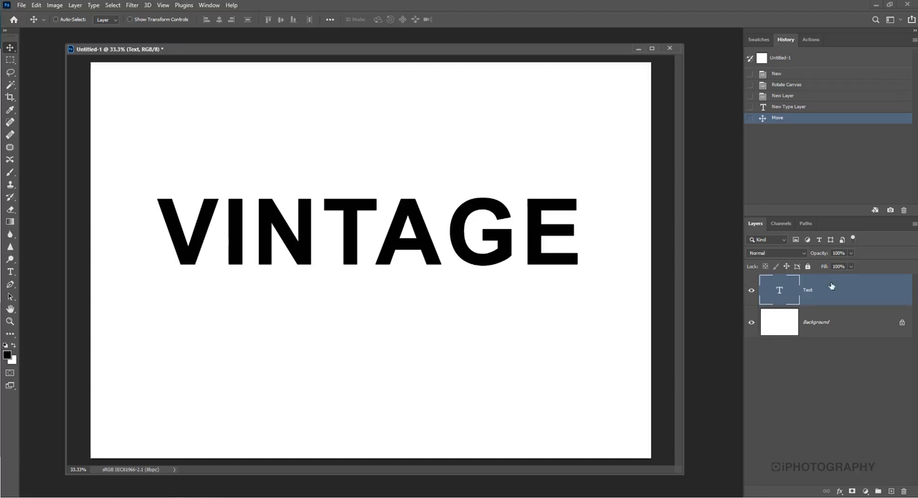
pyautogui.rightClick(831, 288)
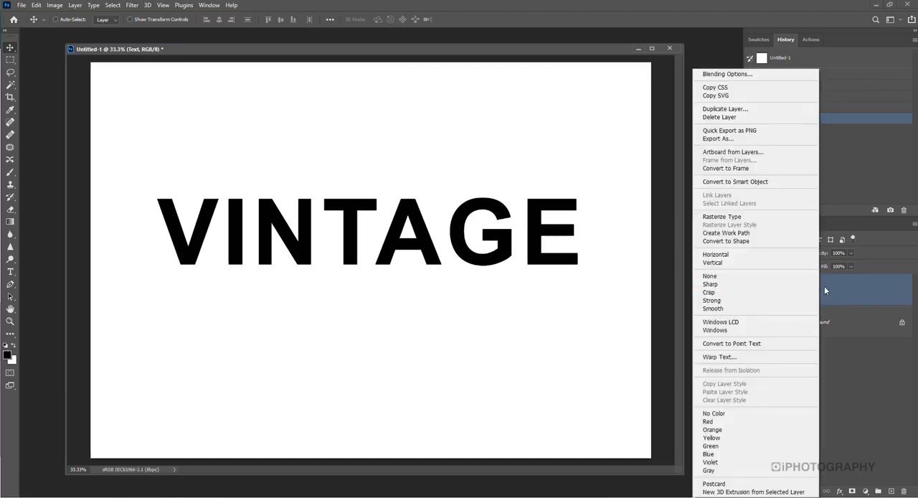
pyautogui.moveTo(730, 217)
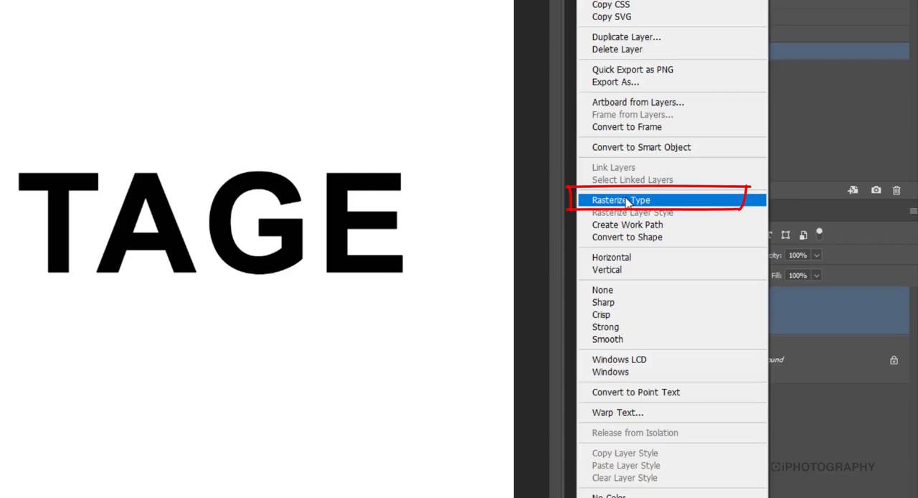
pyautogui.moveTo(665, 198)
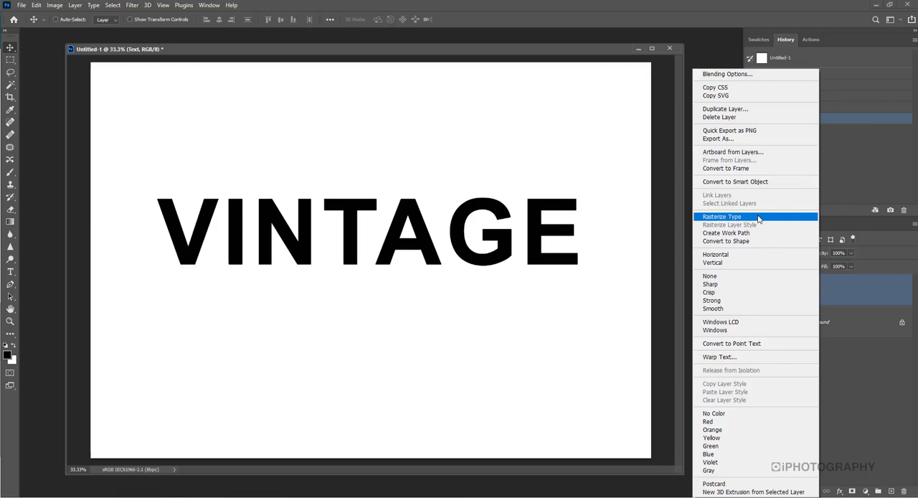
pyautogui.click(722, 216)
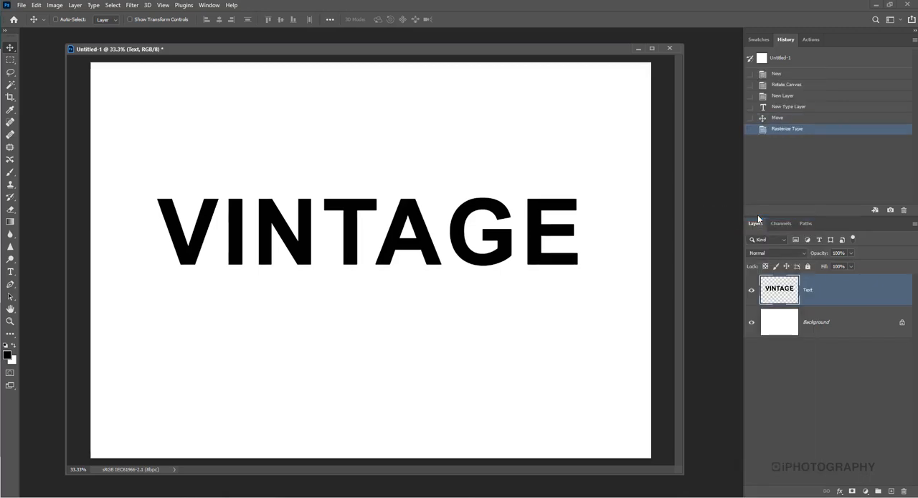
pyautogui.moveTo(731, 292)
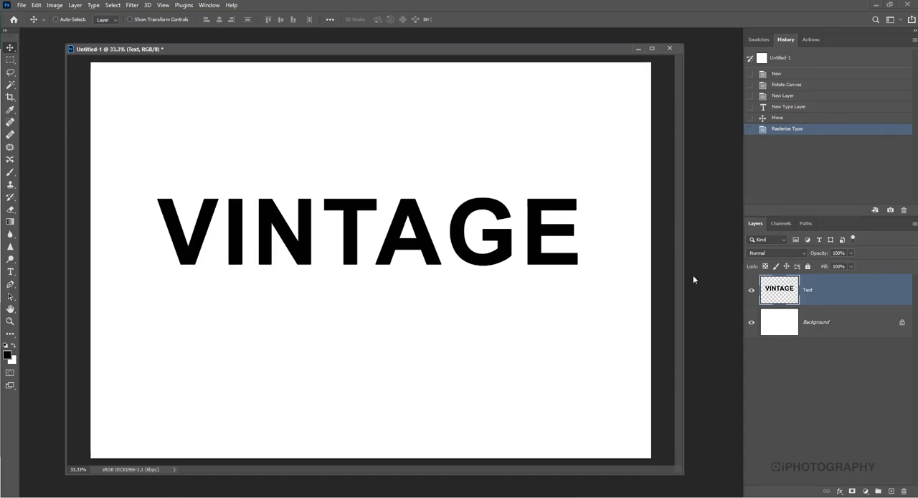
# Open the stone urn photograph to use as texture
pyautogui.click(22, 5)
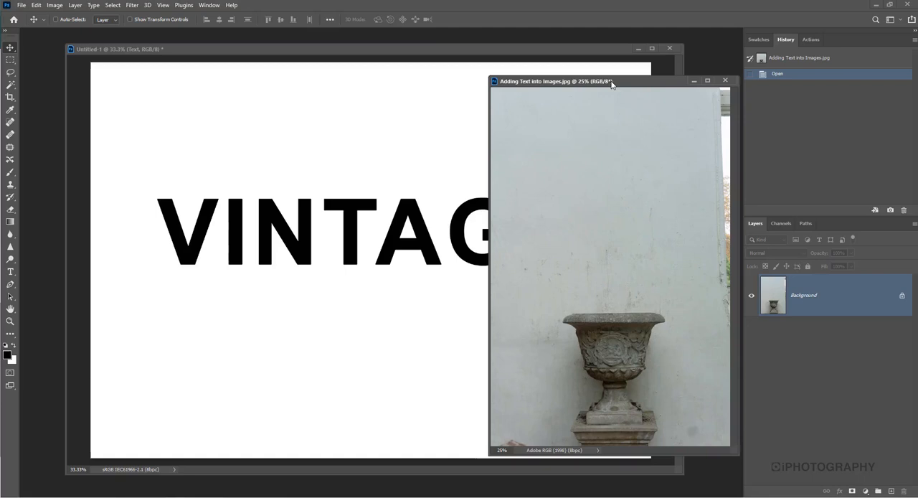
pyautogui.moveTo(440, 53)
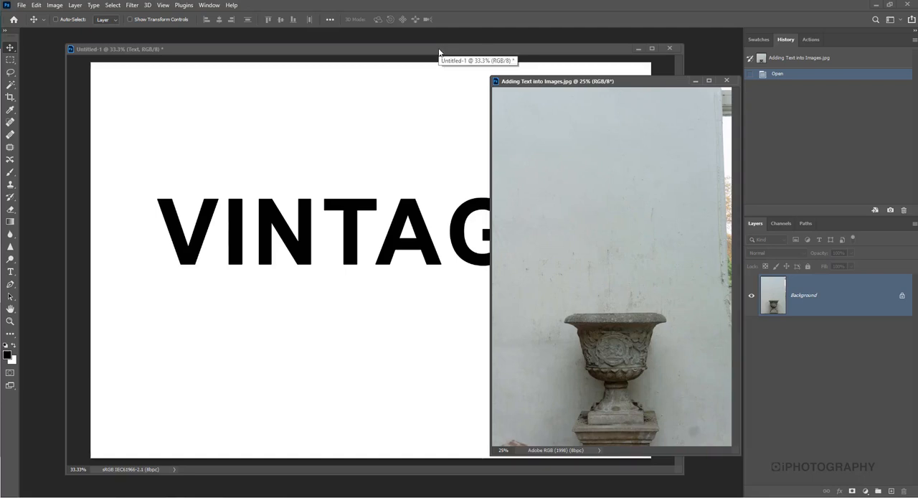
pyautogui.moveTo(590, 264)
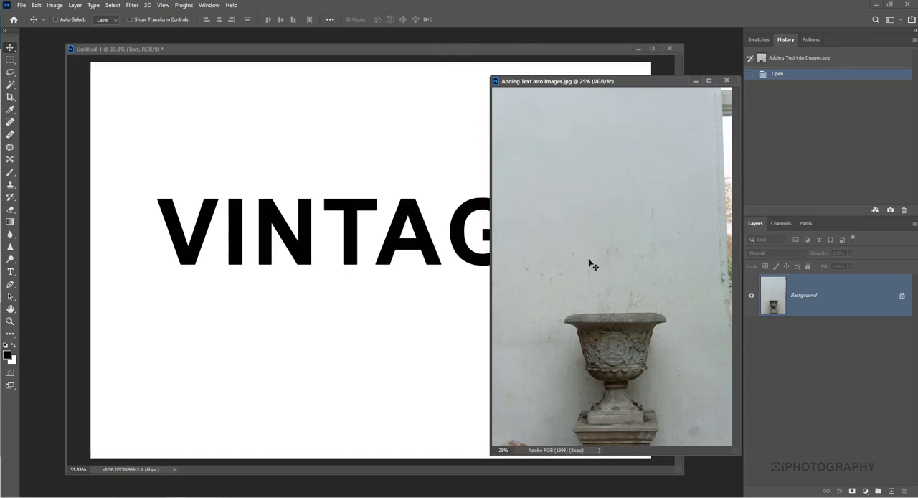
pyautogui.moveTo(451, 94)
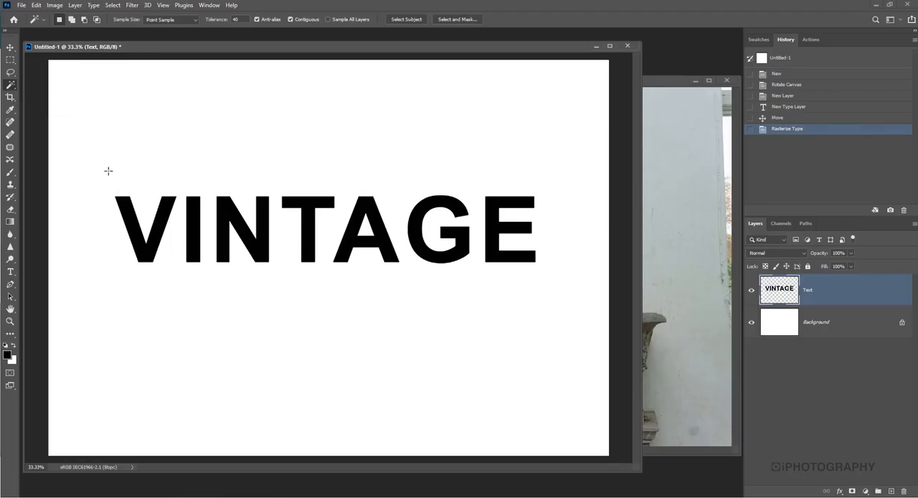
pyautogui.moveTo(137, 207)
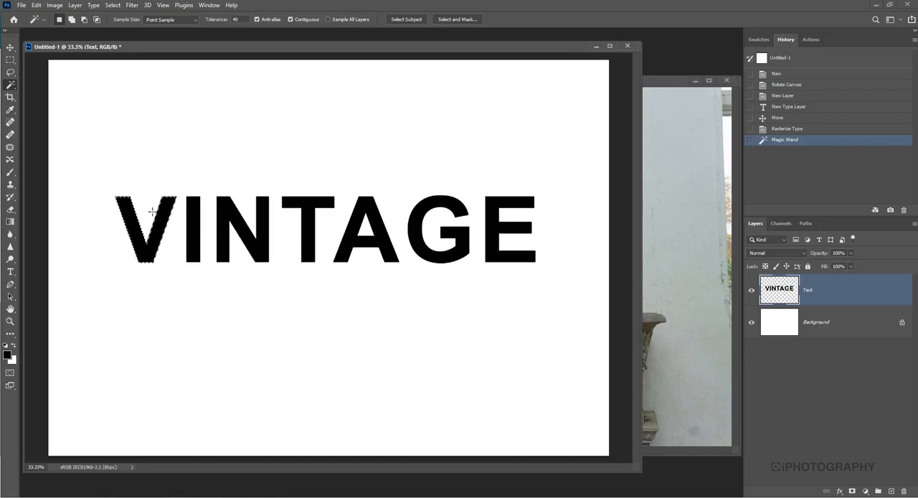
pyautogui.moveTo(180, 220)
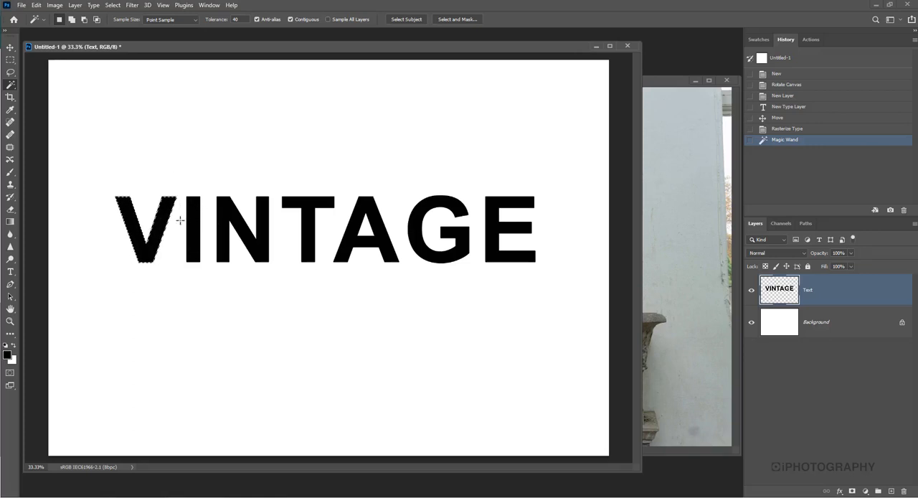
pyautogui.moveTo(315, 176)
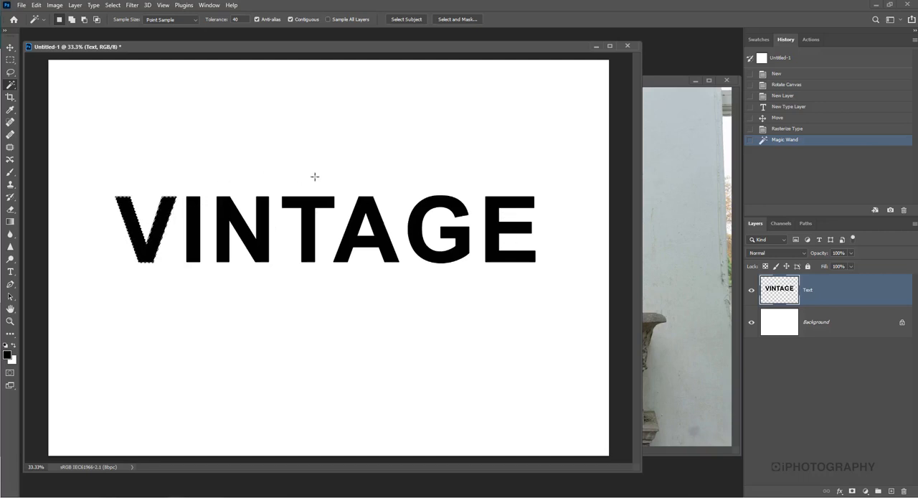
pyautogui.moveTo(185, 225)
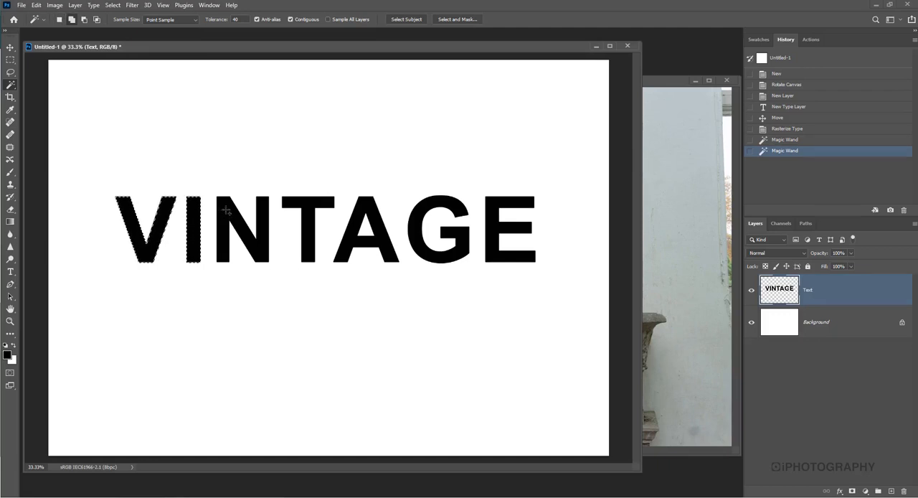
# Add further VINTAGE letters to the Magic Wand selection
pyautogui.click(362, 205)
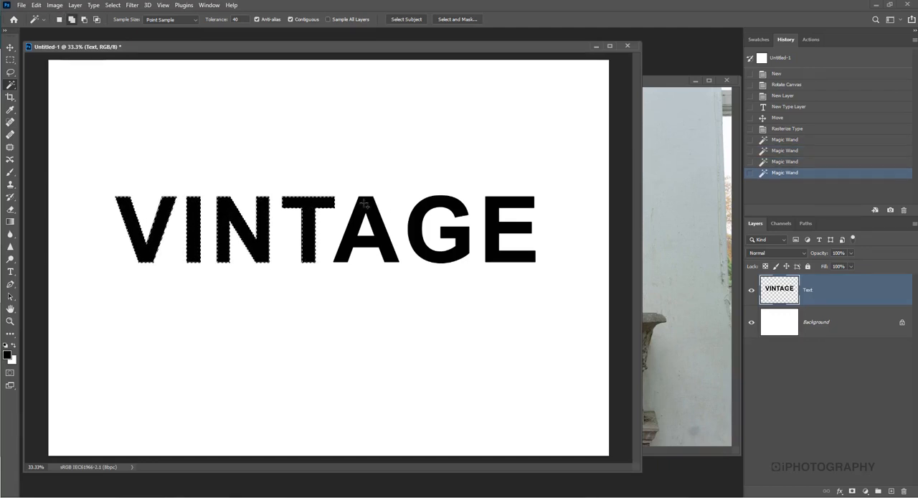
pyautogui.click(498, 208)
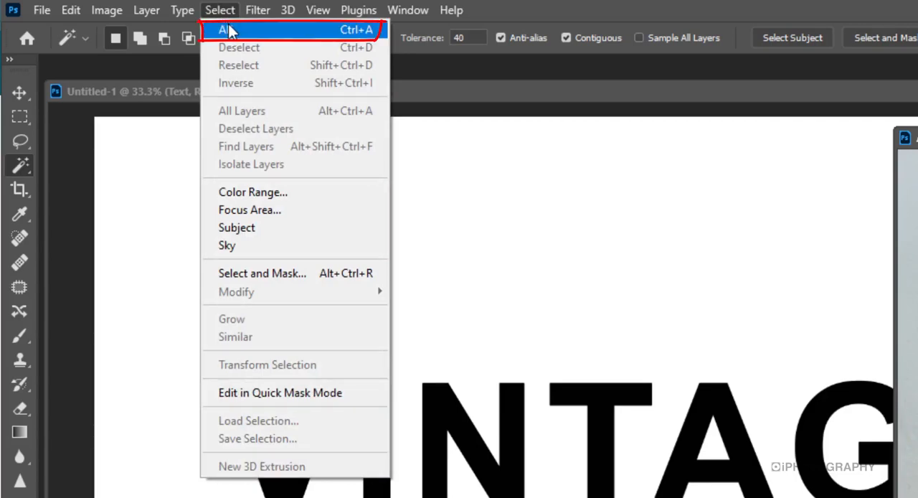
# Select all of the urn-and-wall photo and copy it
pyautogui.click(229, 31)
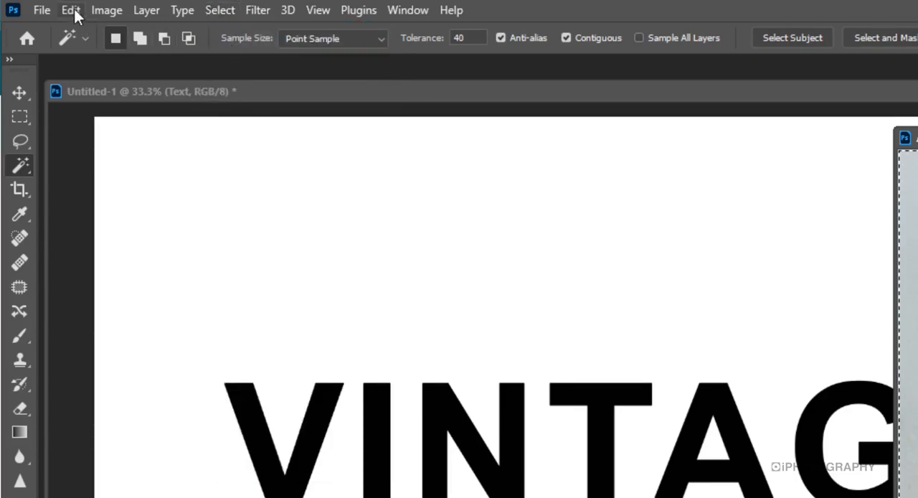
pyautogui.click(70, 10)
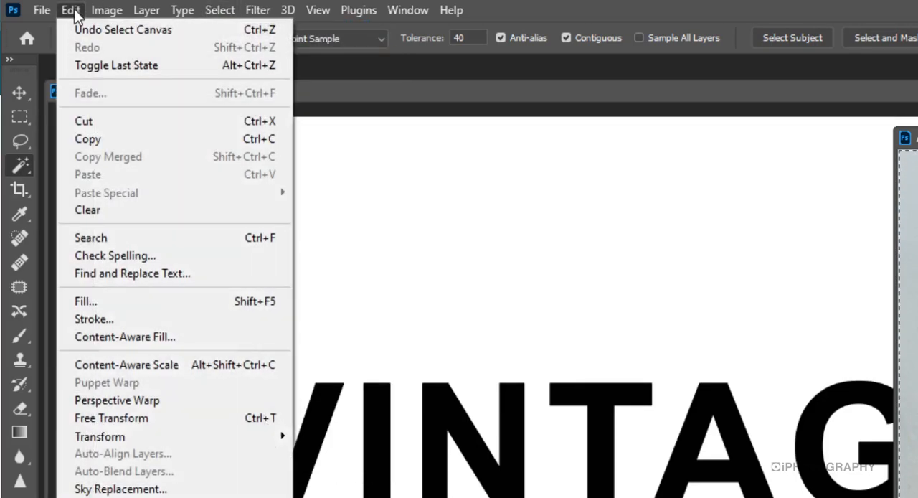
pyautogui.moveTo(87, 138)
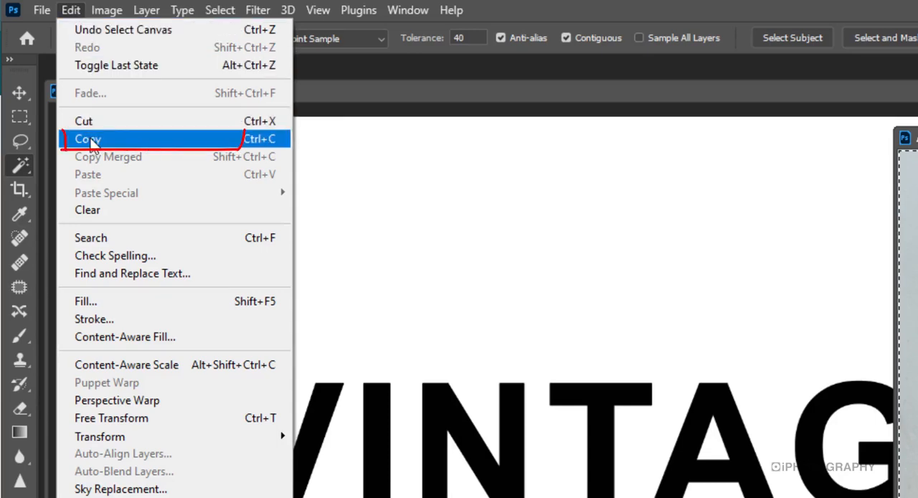
pyautogui.click(87, 139)
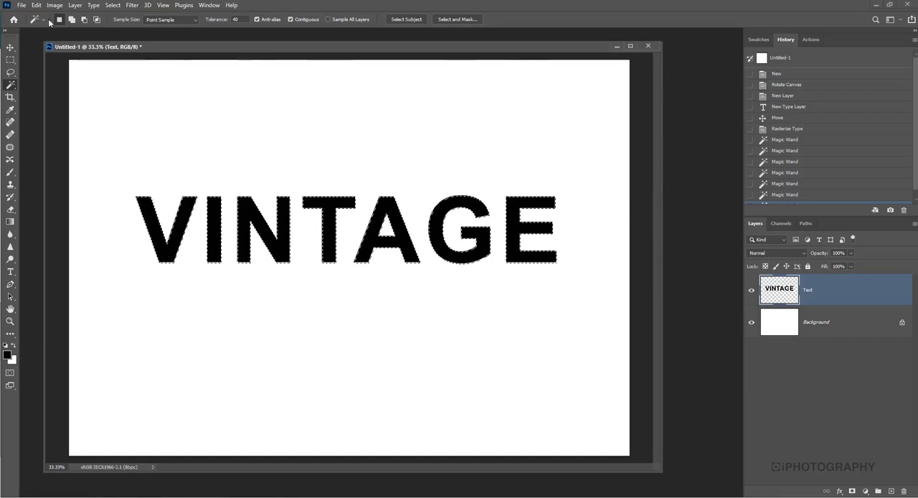
# Paste the copied photo into the VINTAGE letter selection with Paste Into
pyautogui.click(46, 5)
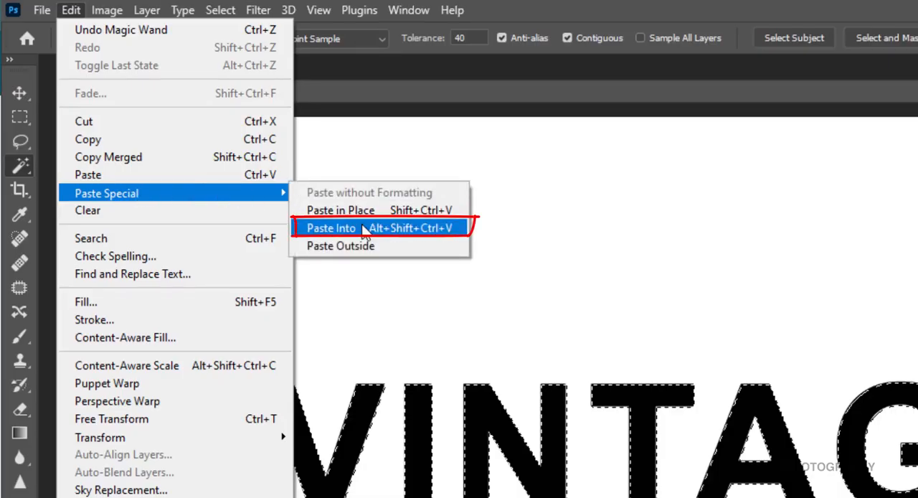
pyautogui.click(330, 227)
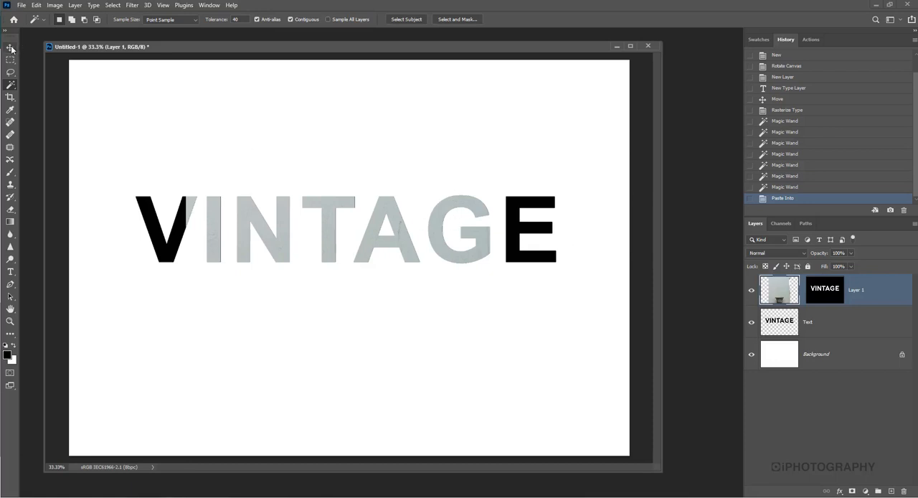
# Drag the pasted photo with the Move tool so the stone urn shows through the middle letters
pyautogui.click(9, 47)
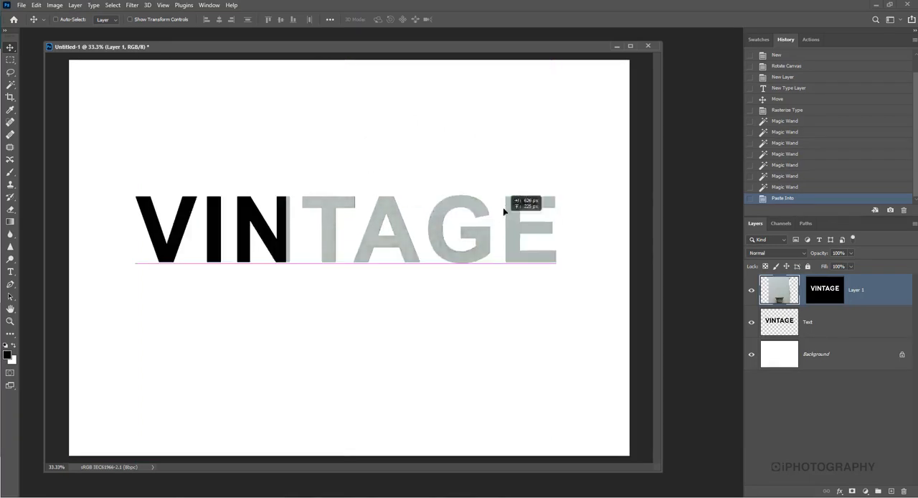
pyautogui.moveTo(502, 208); pyautogui.dragTo(423, 179)
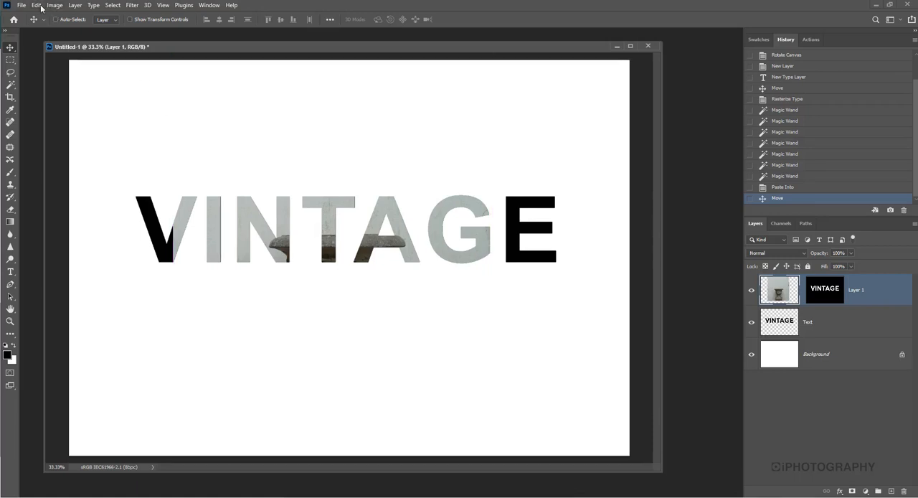
# Free Transform the photo, scaling it up and moving it so wall texture fills all VINTAGE letters
pyautogui.click(36, 5)
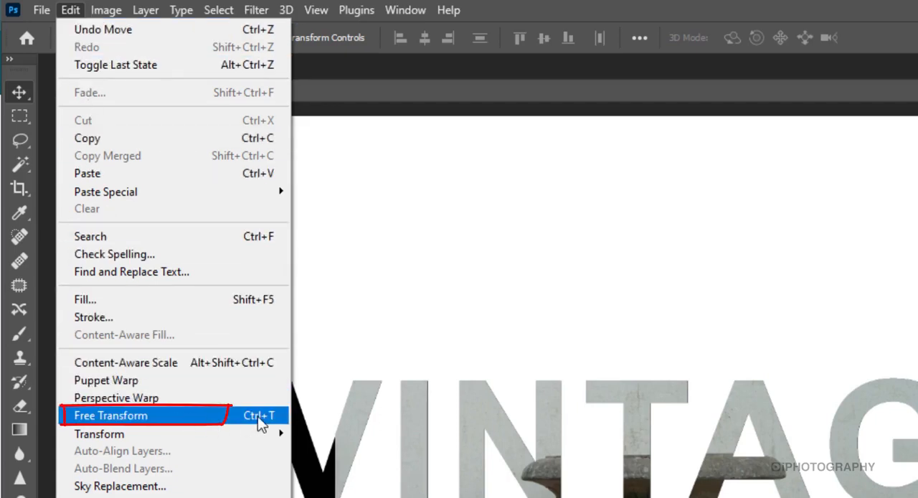
pyautogui.moveTo(277, 431)
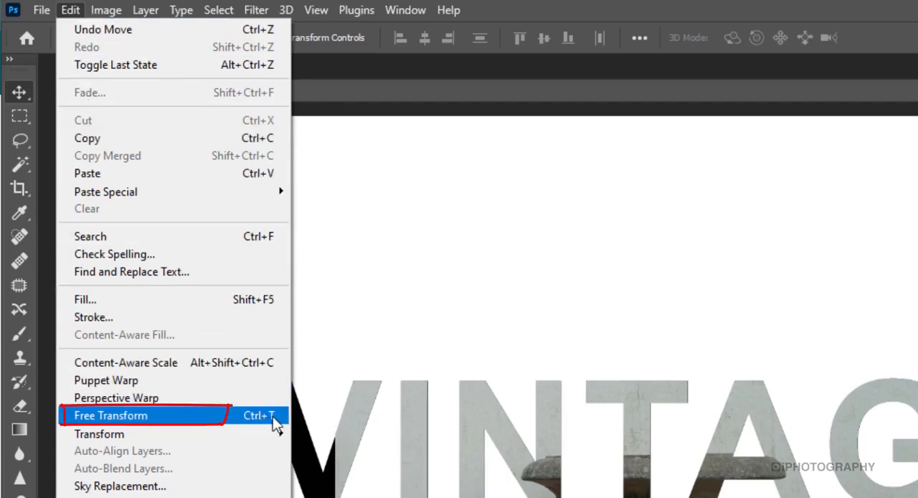
pyautogui.click(111, 415)
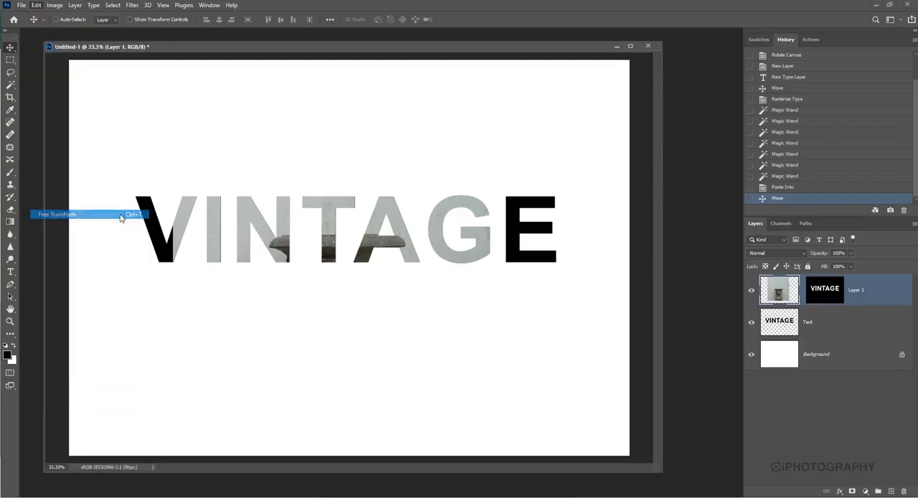
pyautogui.click(68, 214)
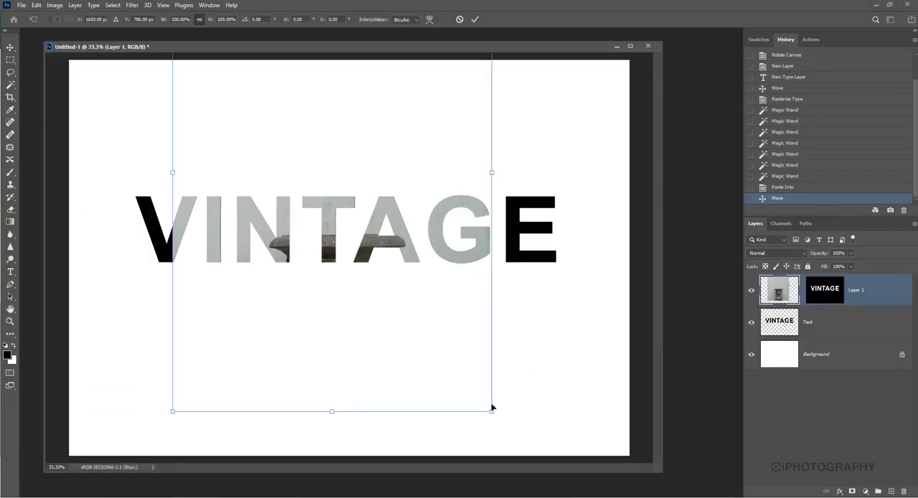
pyautogui.moveTo(492, 410); pyautogui.dragTo(509, 436)
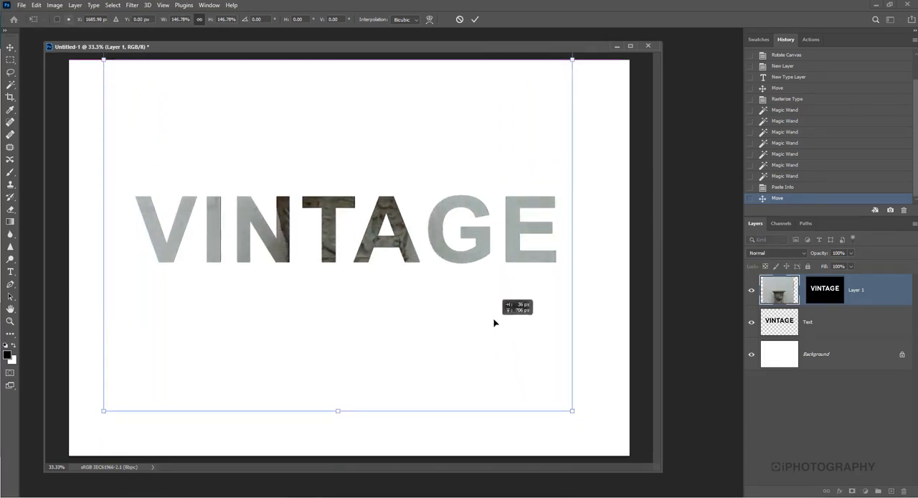
pyautogui.moveTo(493, 323); pyautogui.dragTo(491, 284)
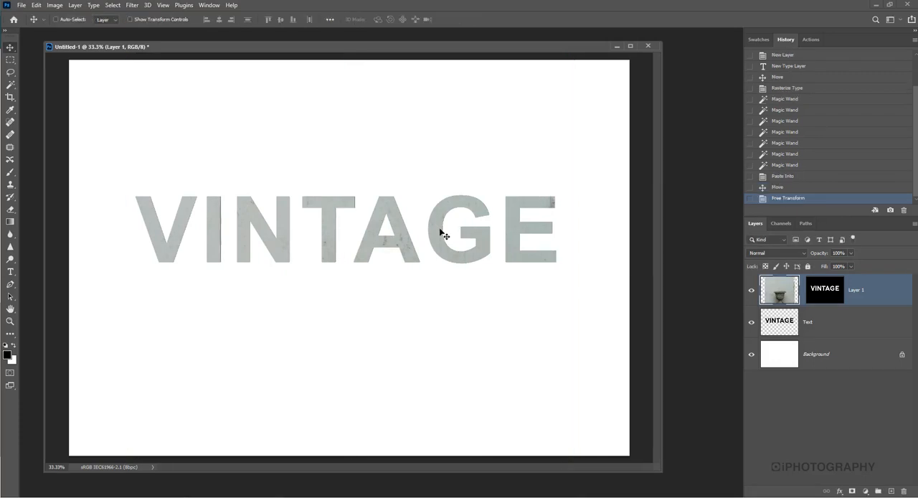
pyautogui.moveTo(800, 380)
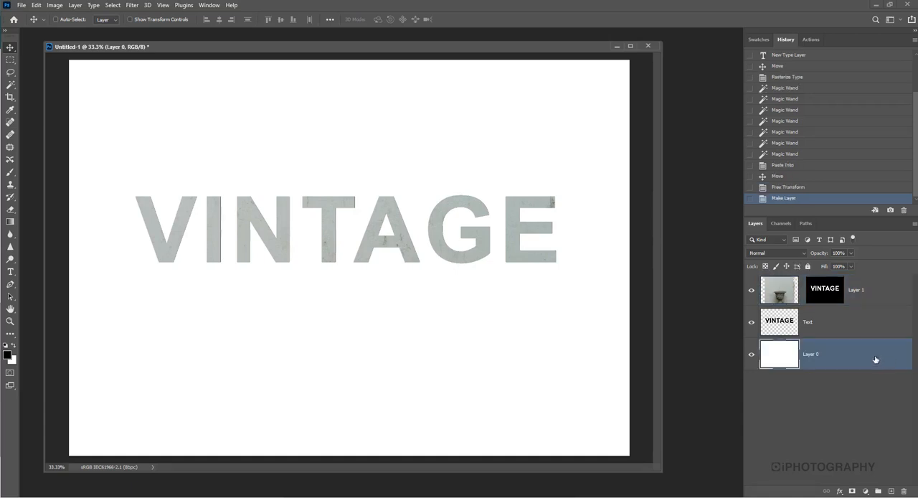
pyautogui.moveTo(835, 369)
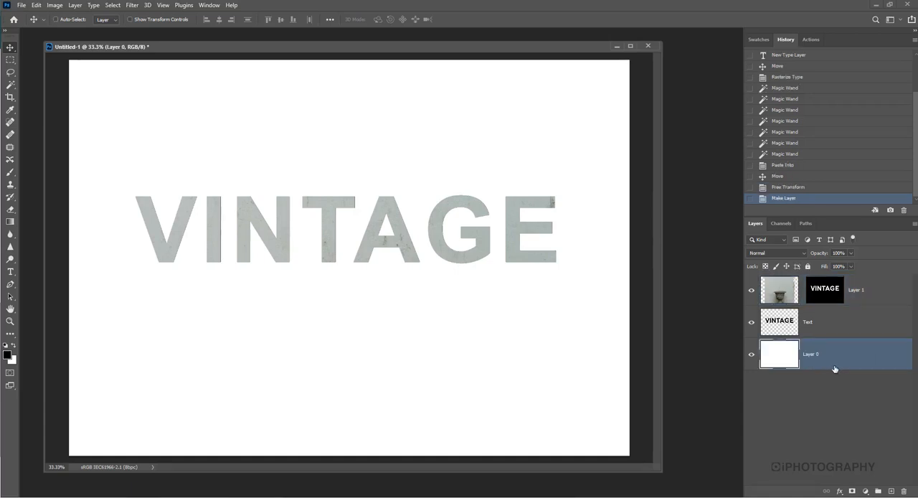
pyautogui.moveTo(838, 352)
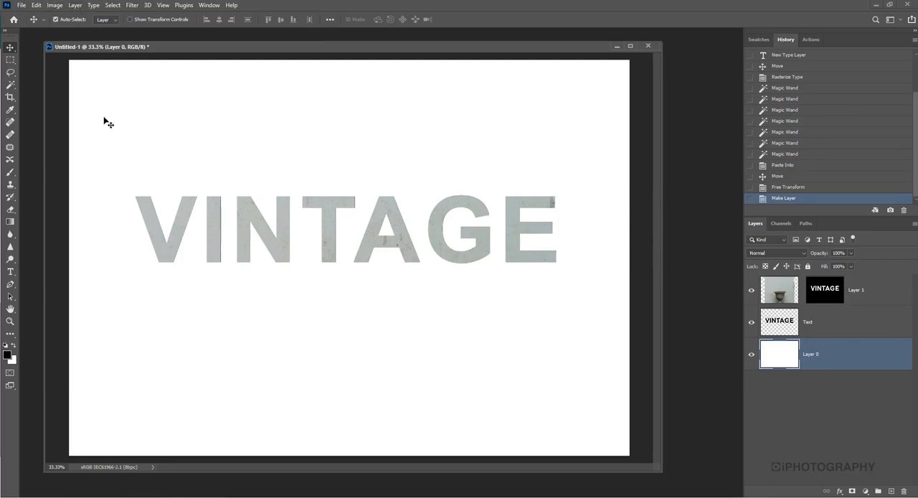
# Invert the background layer from white to solid black with Ctrl+I
pyautogui.press('Ctrl+I')
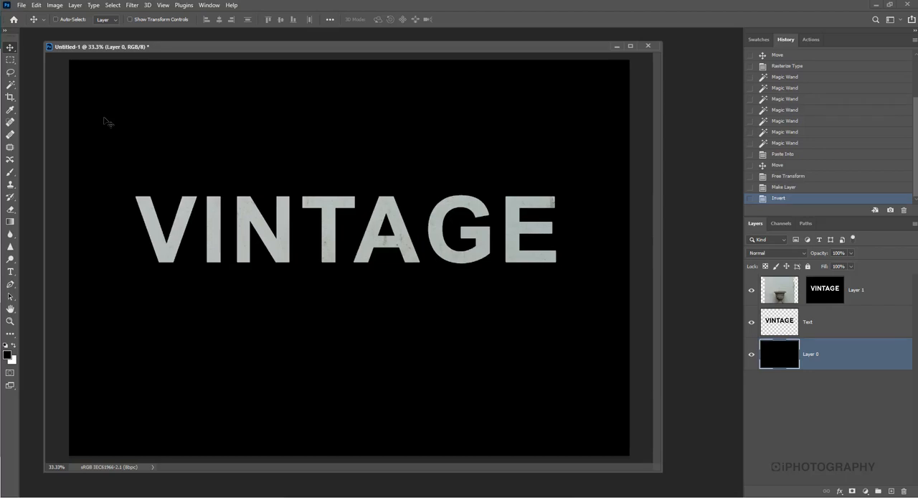
pyautogui.moveTo(333, 179)
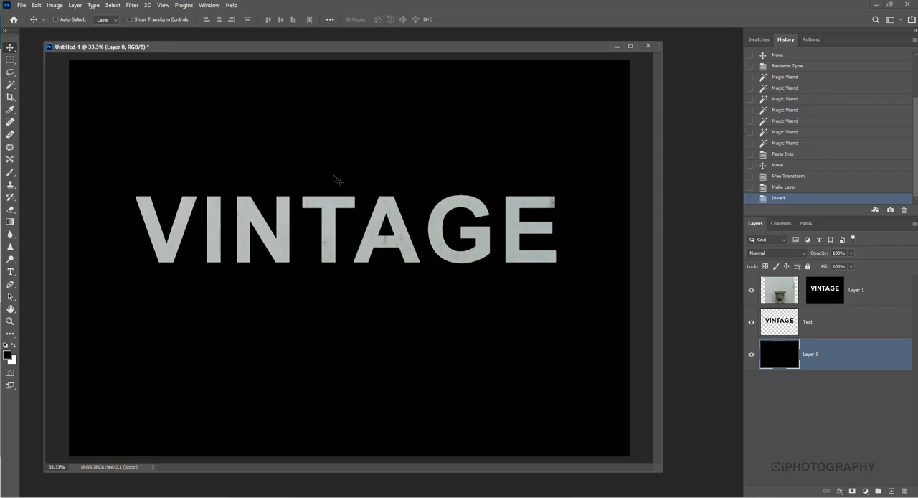